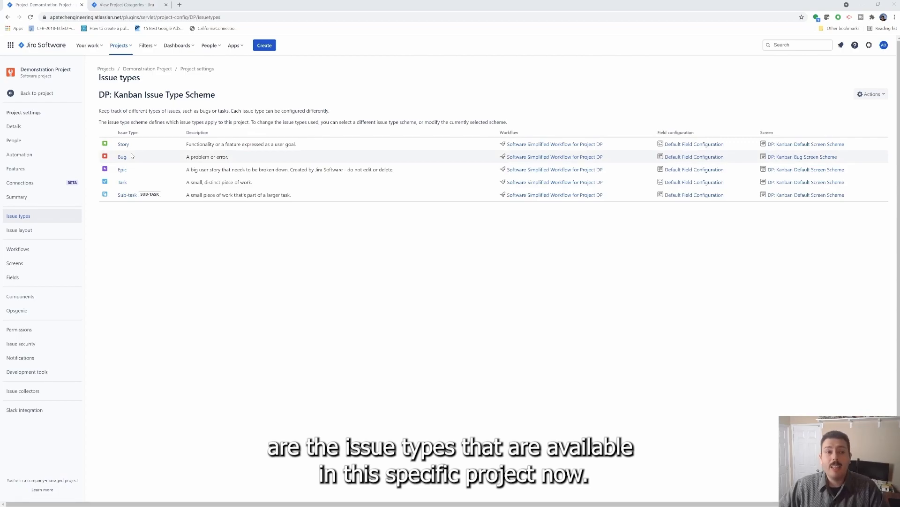
{"action": "mouse_move", "coordinate": [177, 144]}
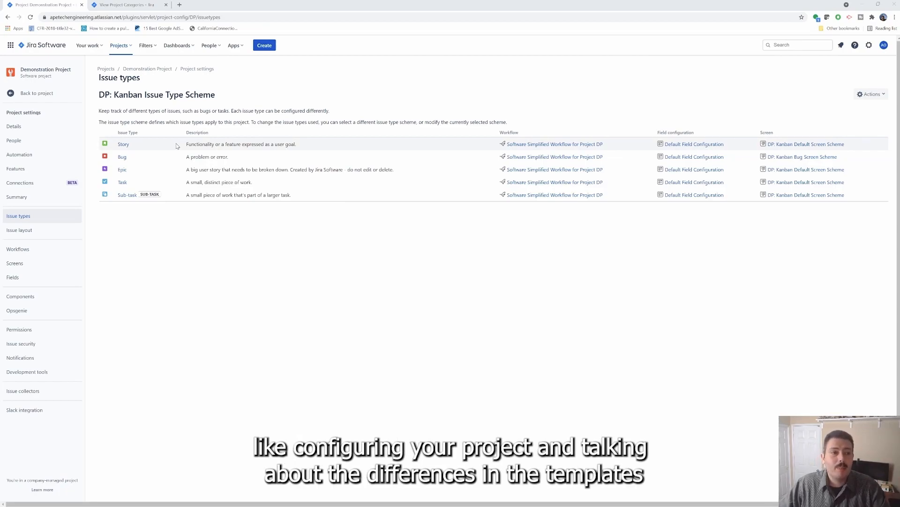
{"action": "mouse_move", "coordinate": [694, 143]}
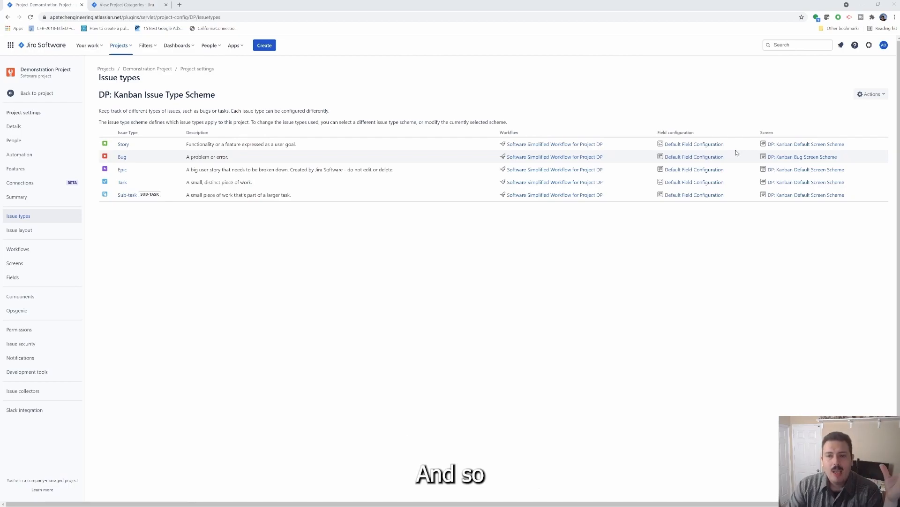
{"action": "mouse_move", "coordinate": [806, 144]}
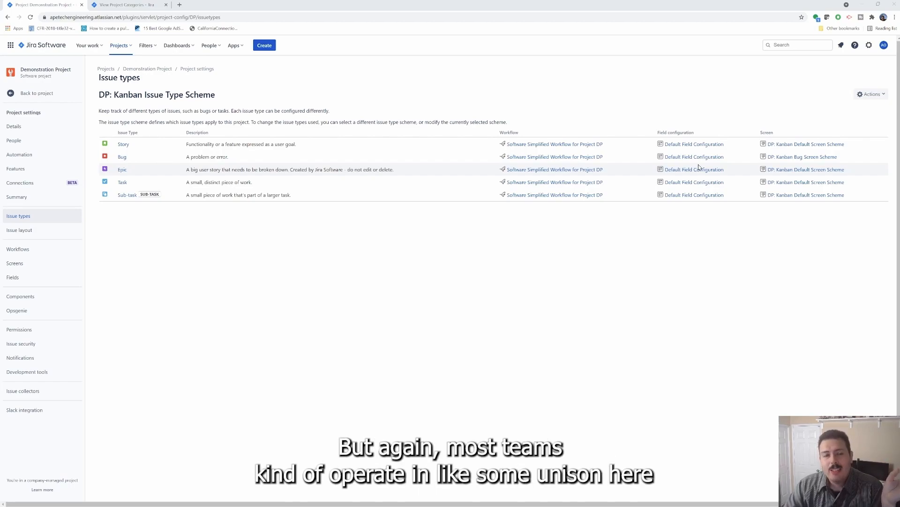
- Open the layout editor for 'DP: Kanban Default Issue Screen' from the Issue layout settings page
{"action": "left_click", "coordinate": [871, 94]}
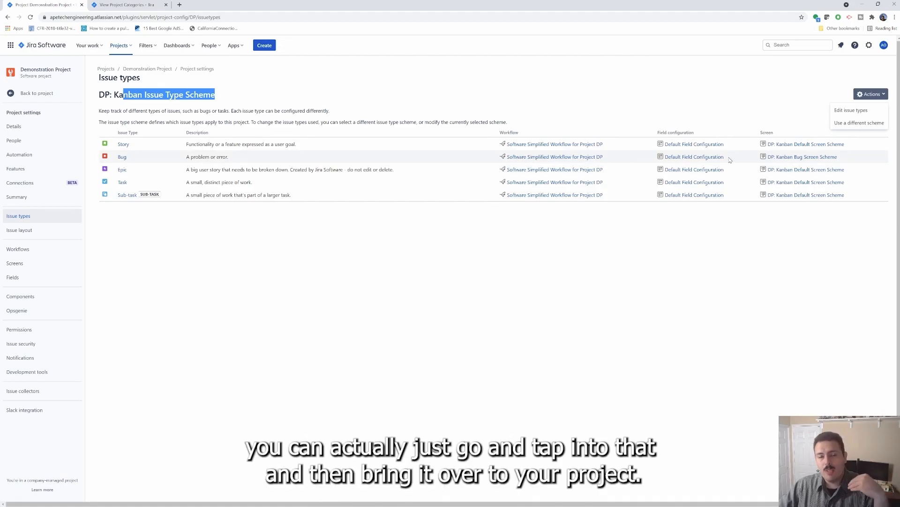
{"action": "left_click", "coordinate": [19, 229]}
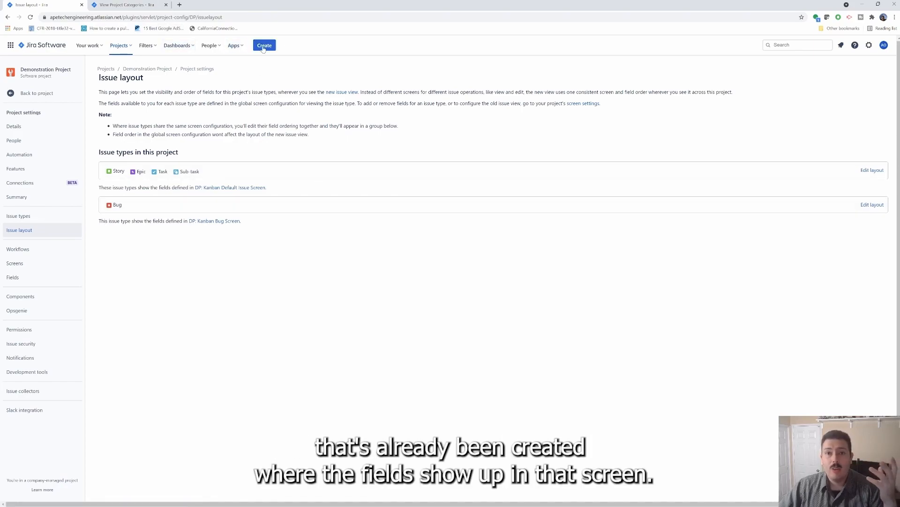
{"action": "left_click", "coordinate": [872, 169]}
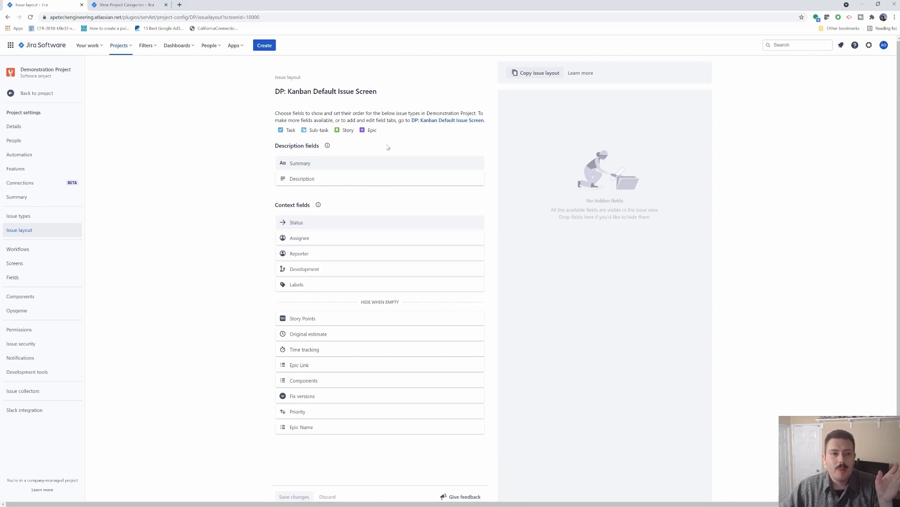
{"action": "mouse_move", "coordinate": [372, 238]}
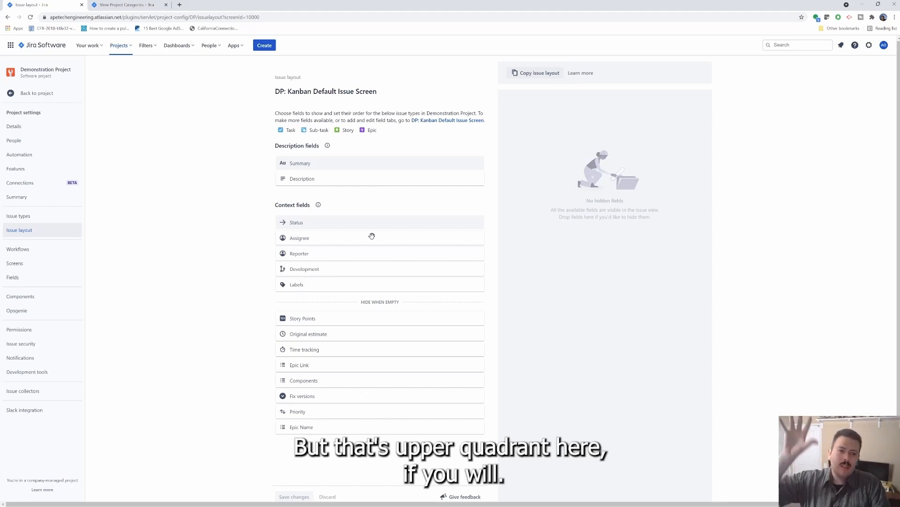